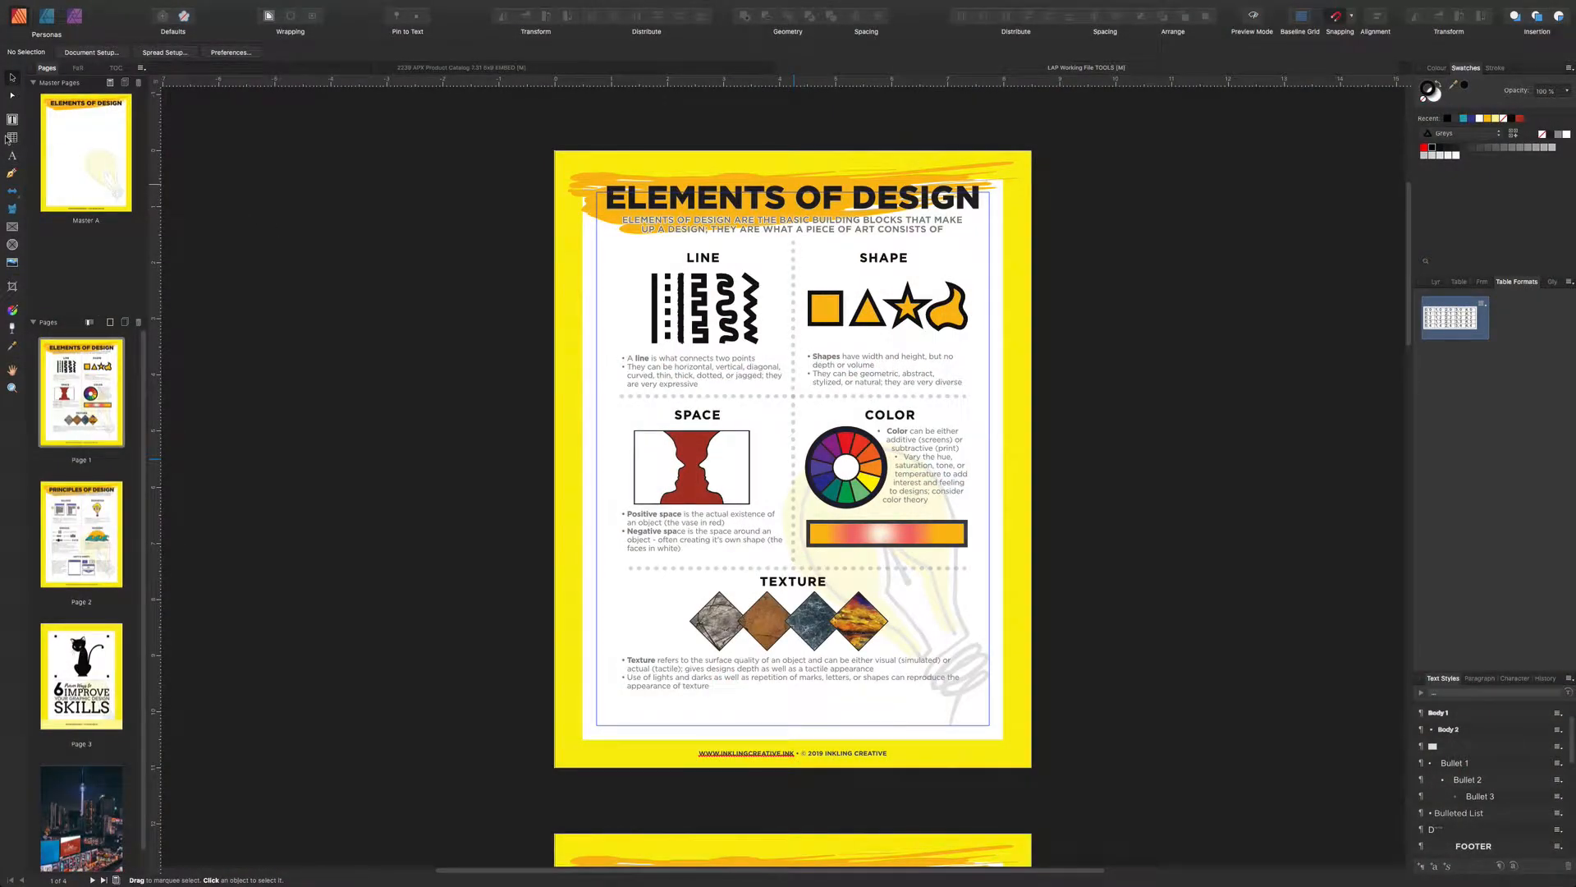
mouse_move(13, 137)
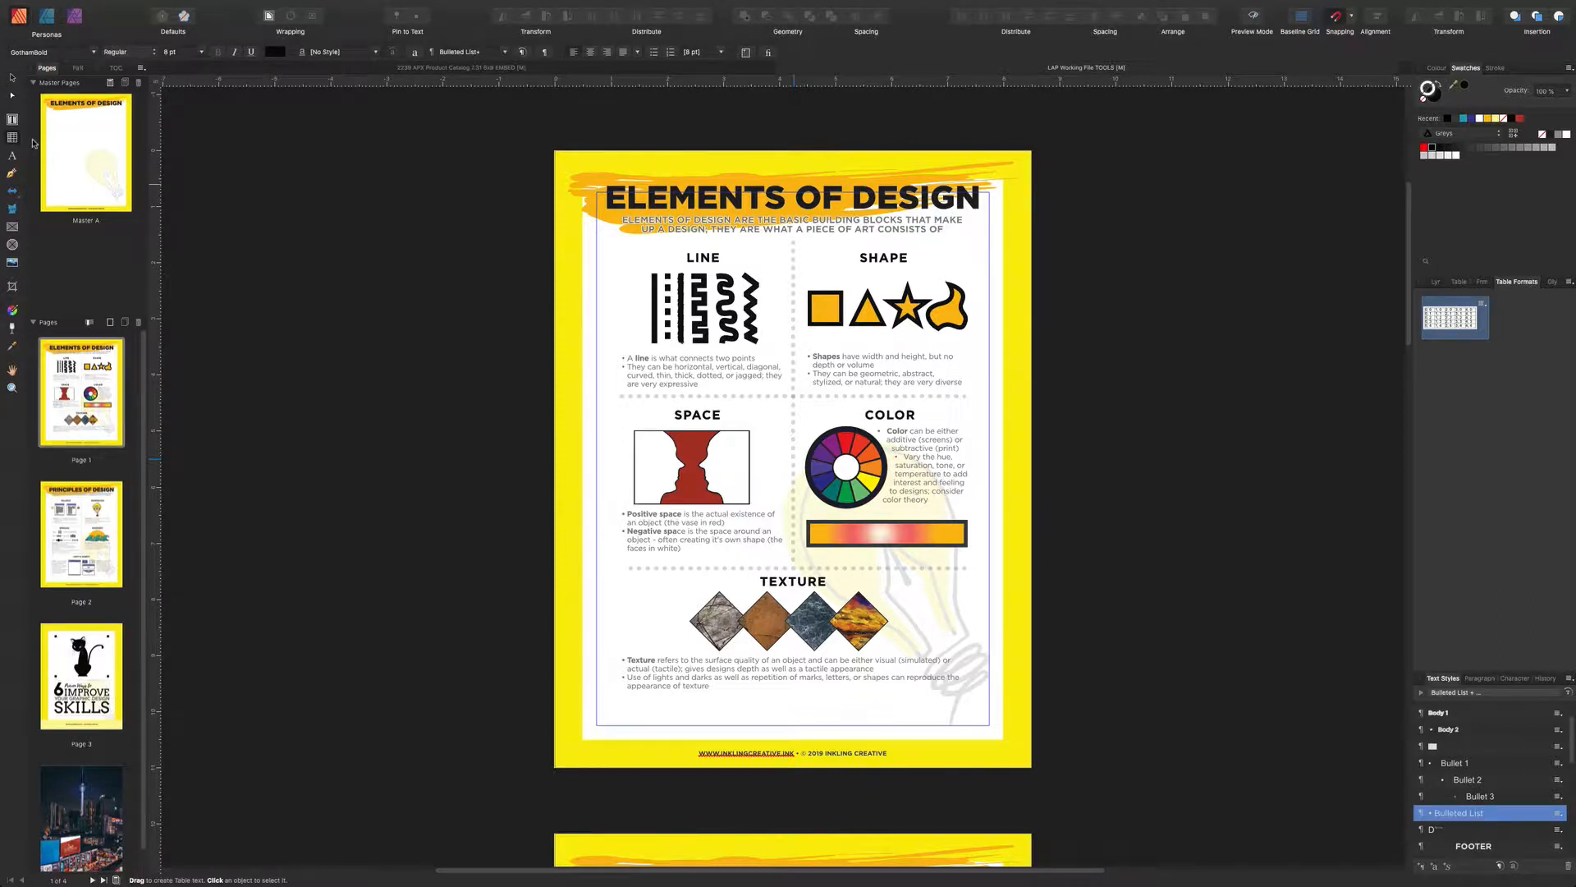
mouse_move(612, 678)
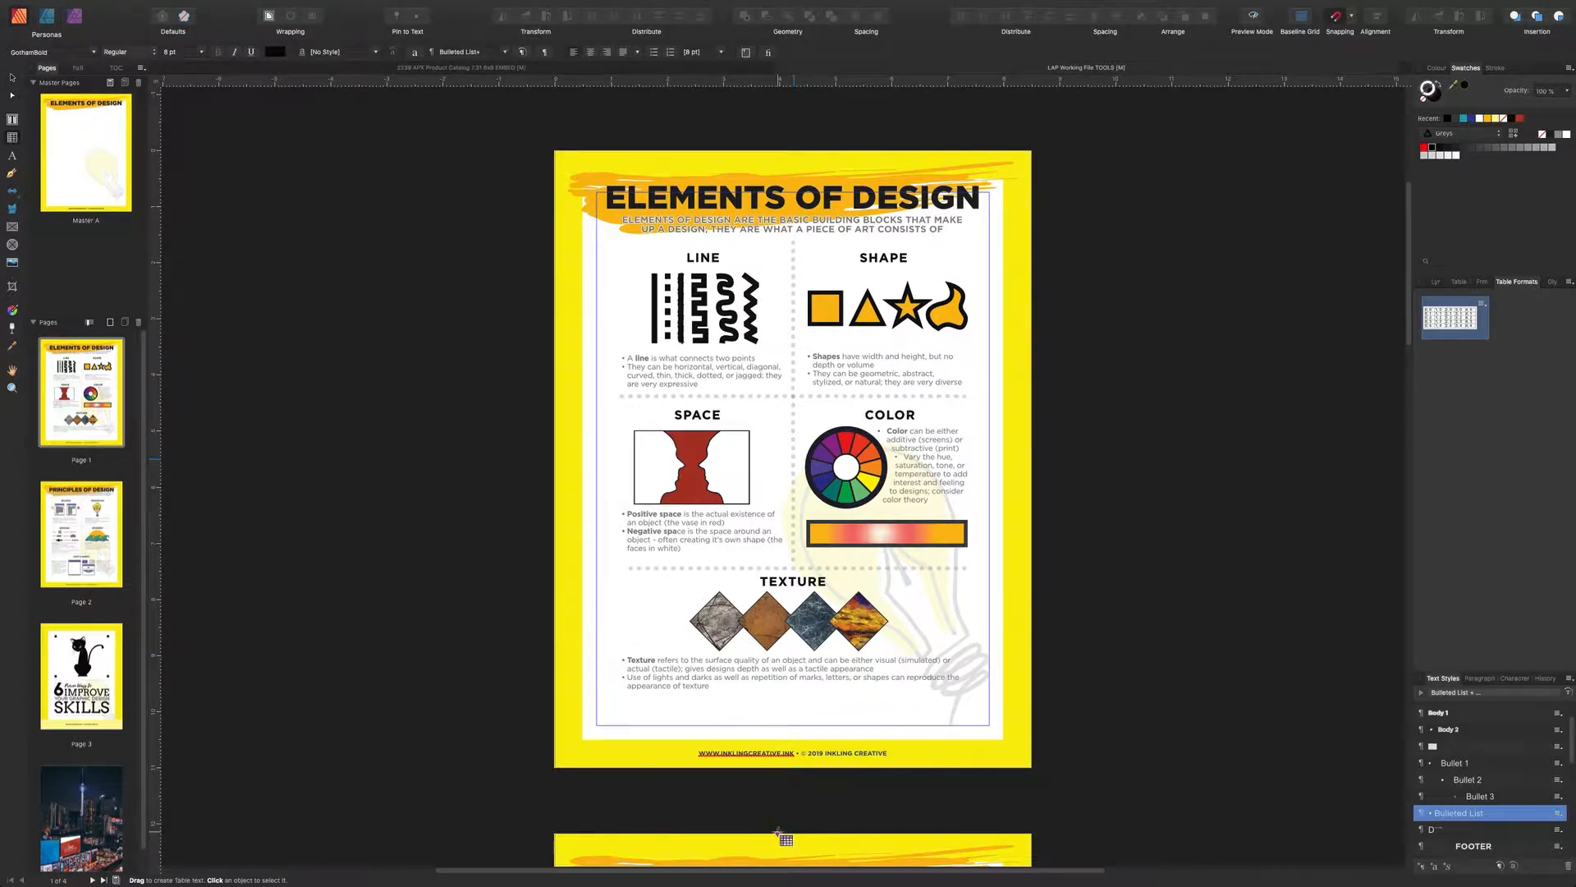
mouse_move(624, 701)
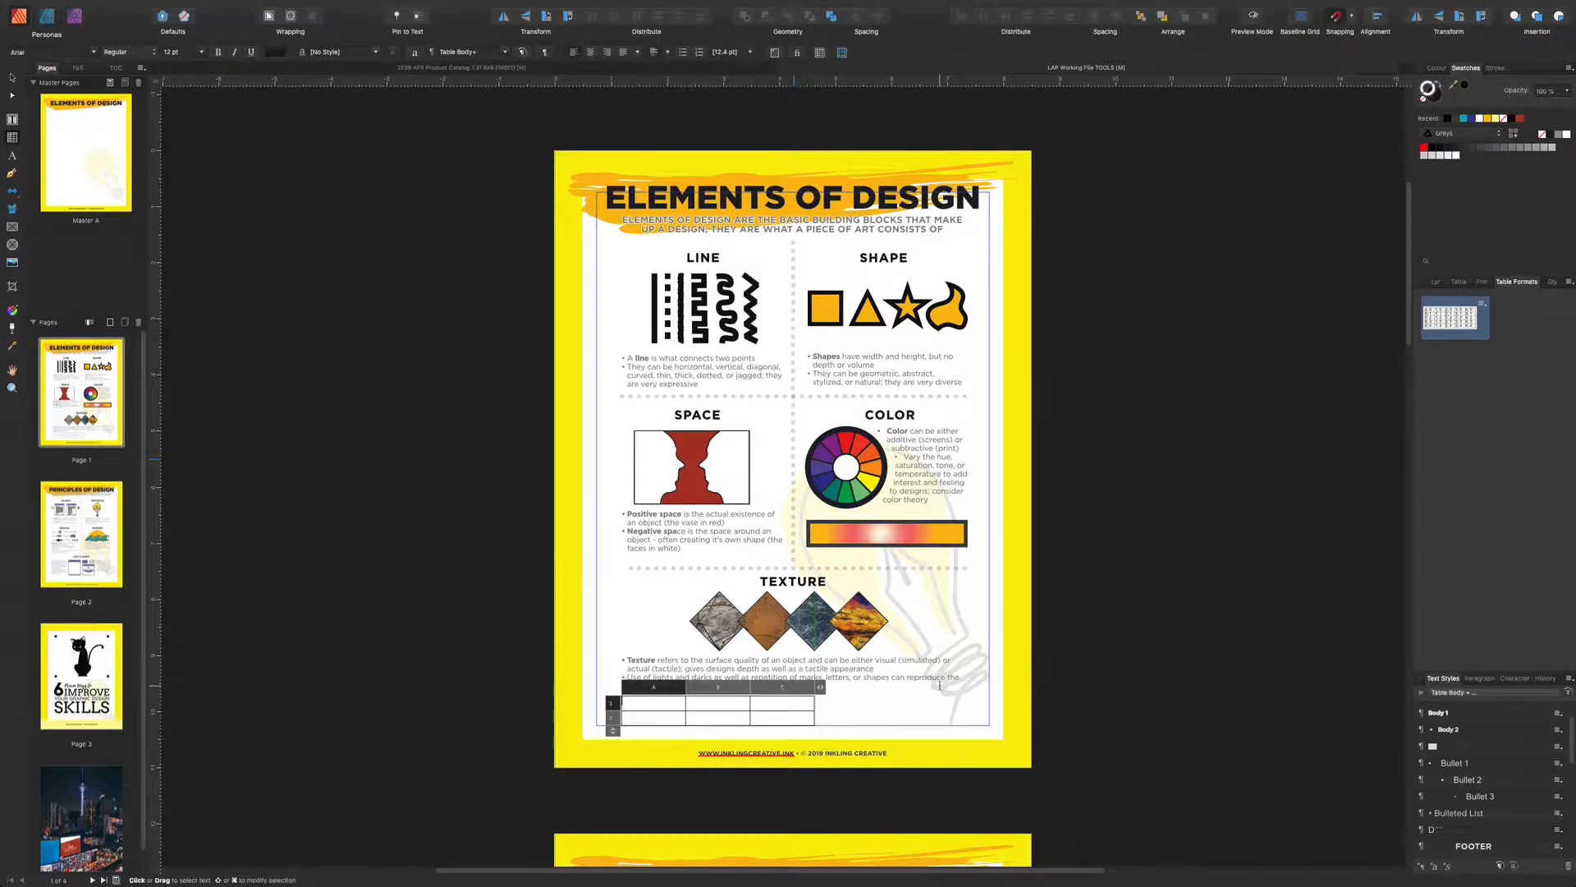
Step: Stretch the table across the full panel width beneath the Texture text
left_click(715, 709)
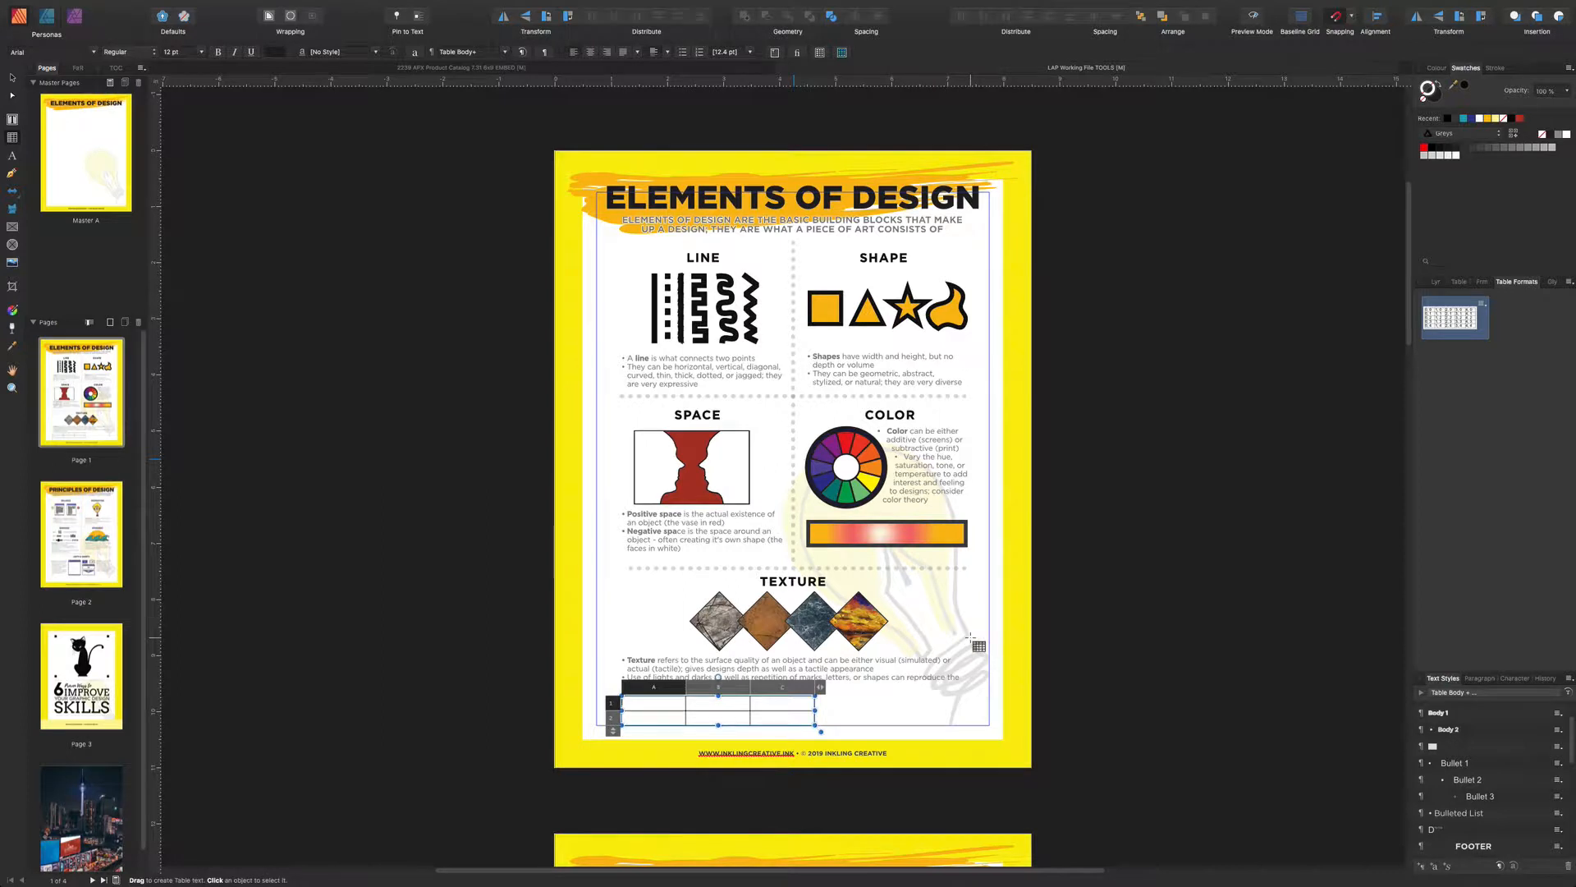
mouse_move(980, 641)
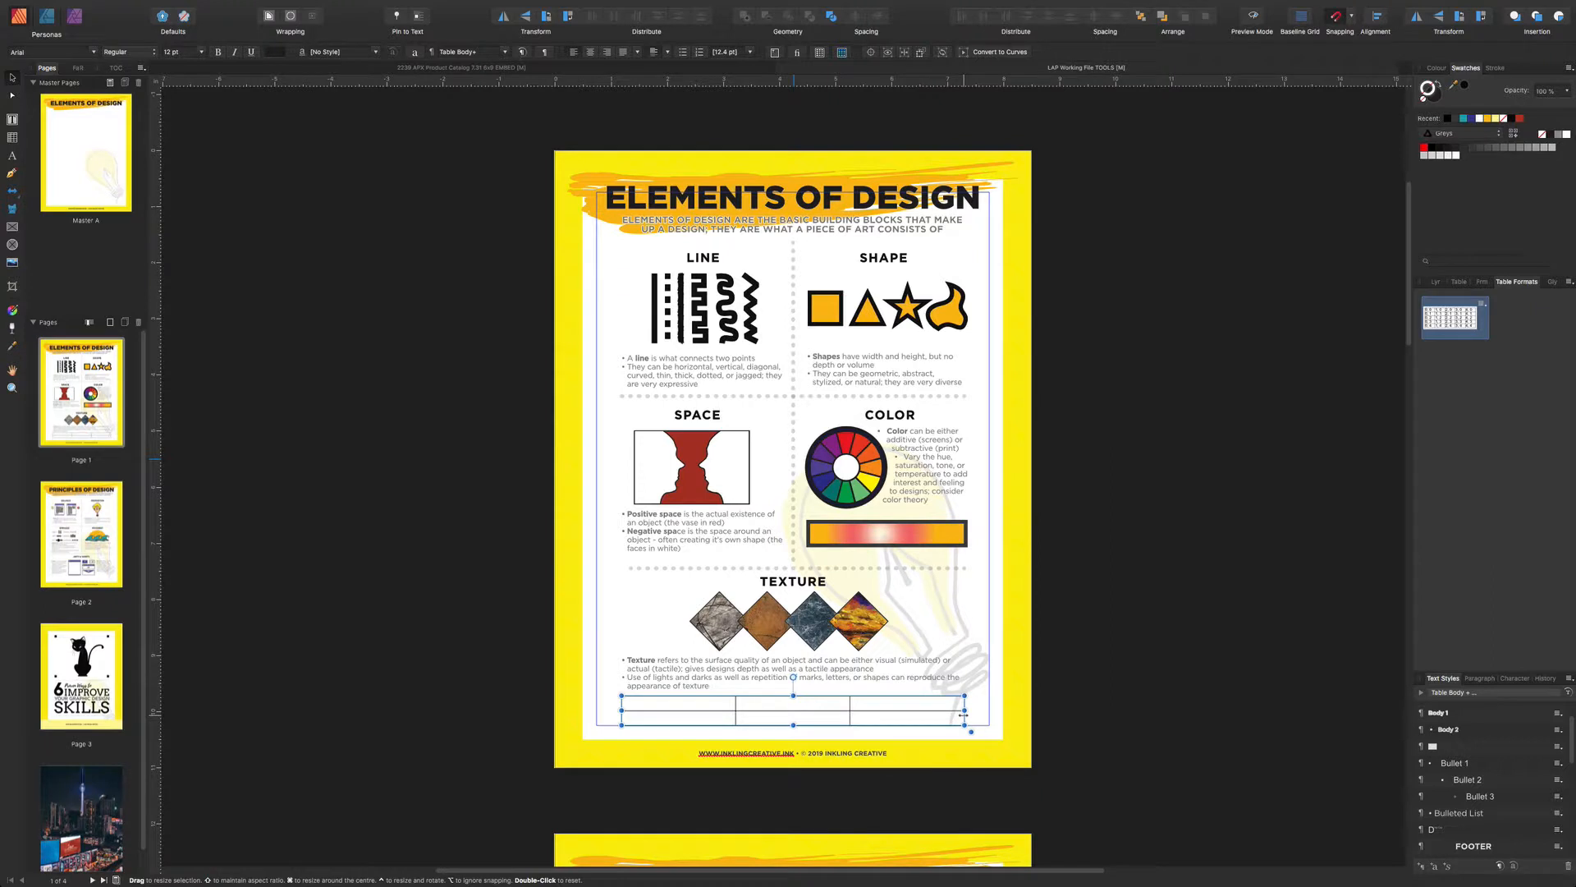
Step: Dismiss the Edit Table Format dialog unchanged and select the table's top row for a fill colour
left_click(842, 51)
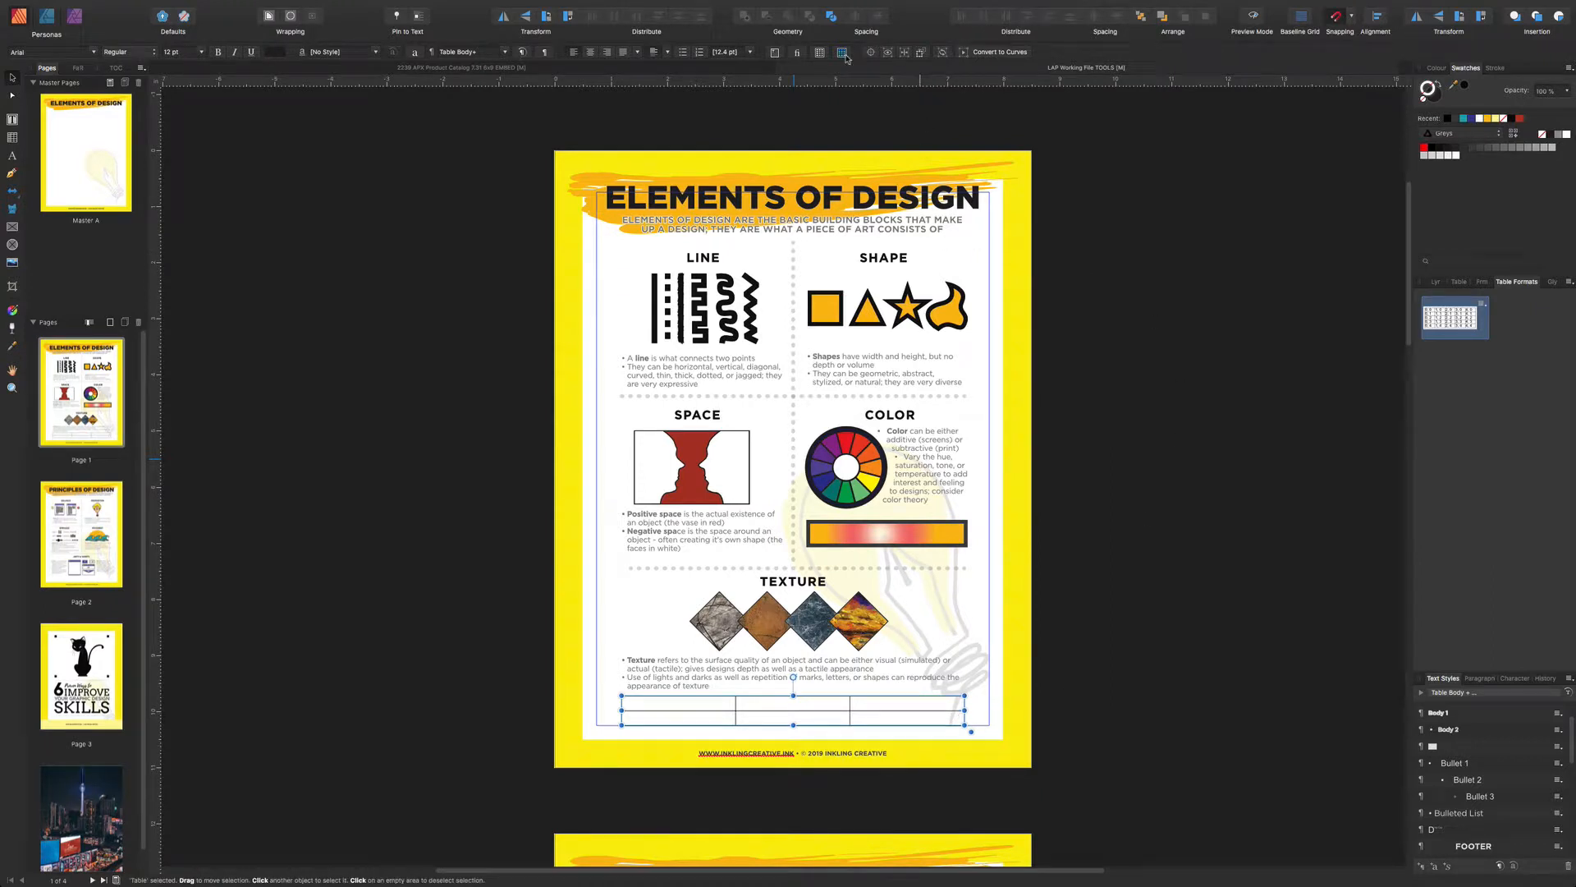
mouse_move(840, 51)
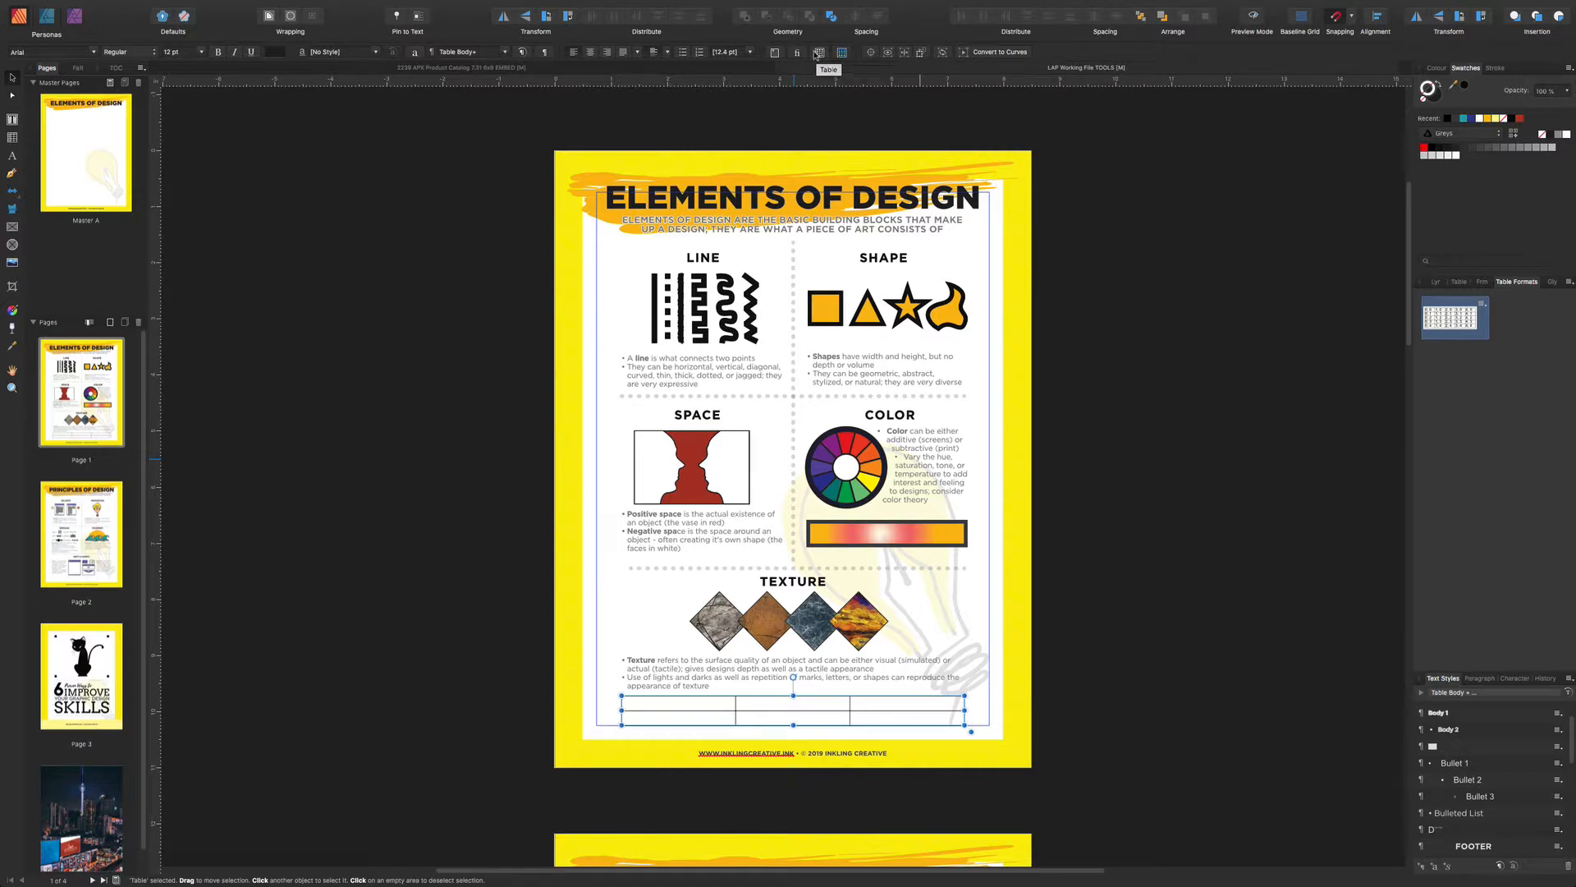
mouse_move(841, 52)
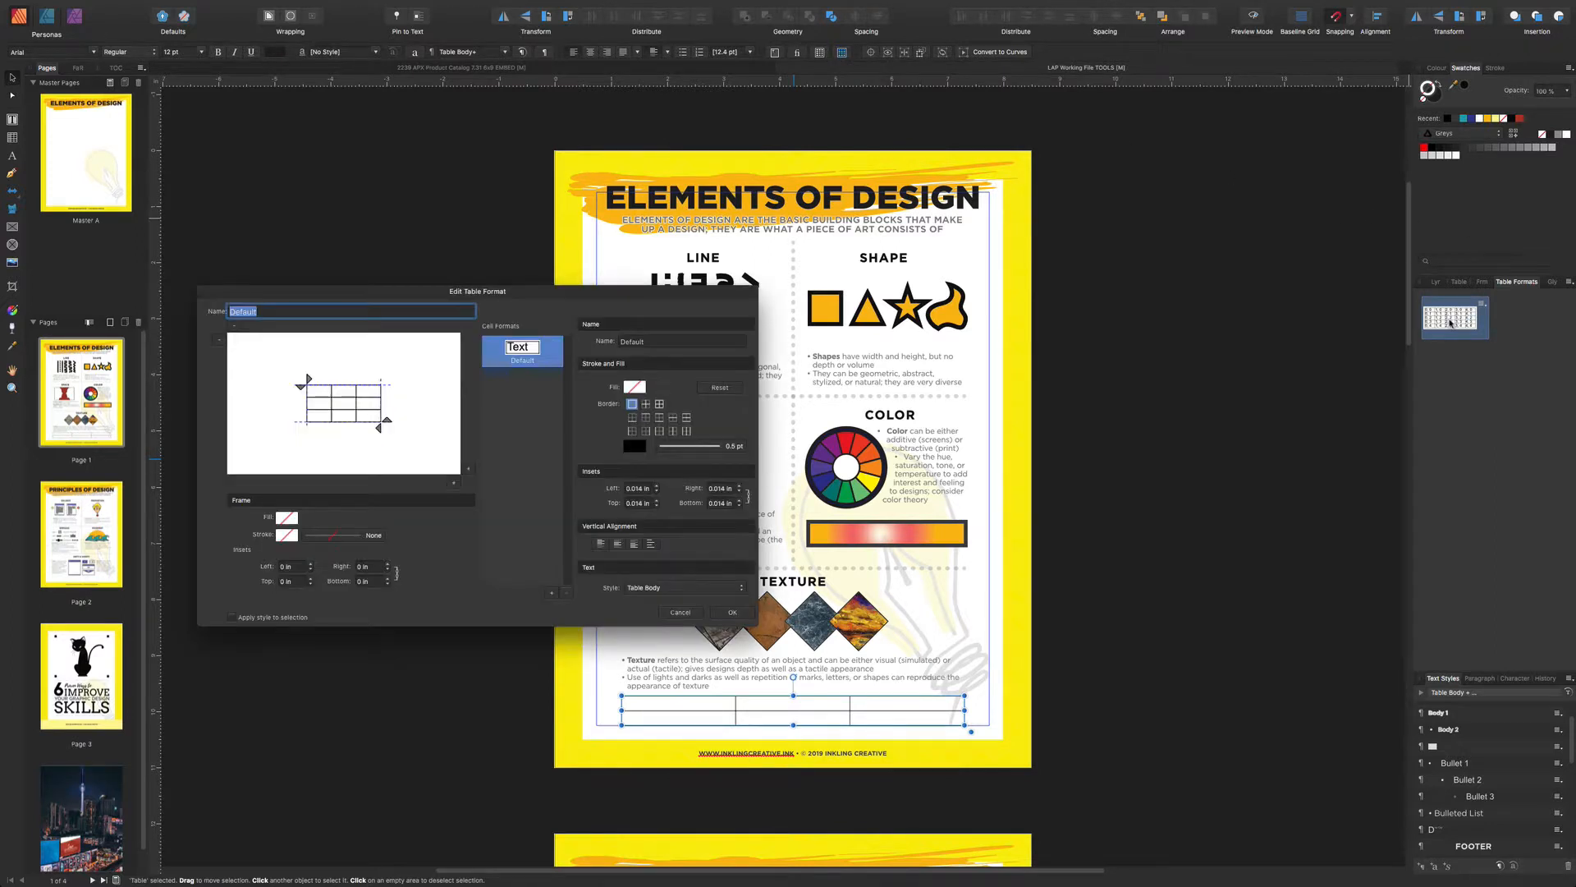
left_click(521, 356)
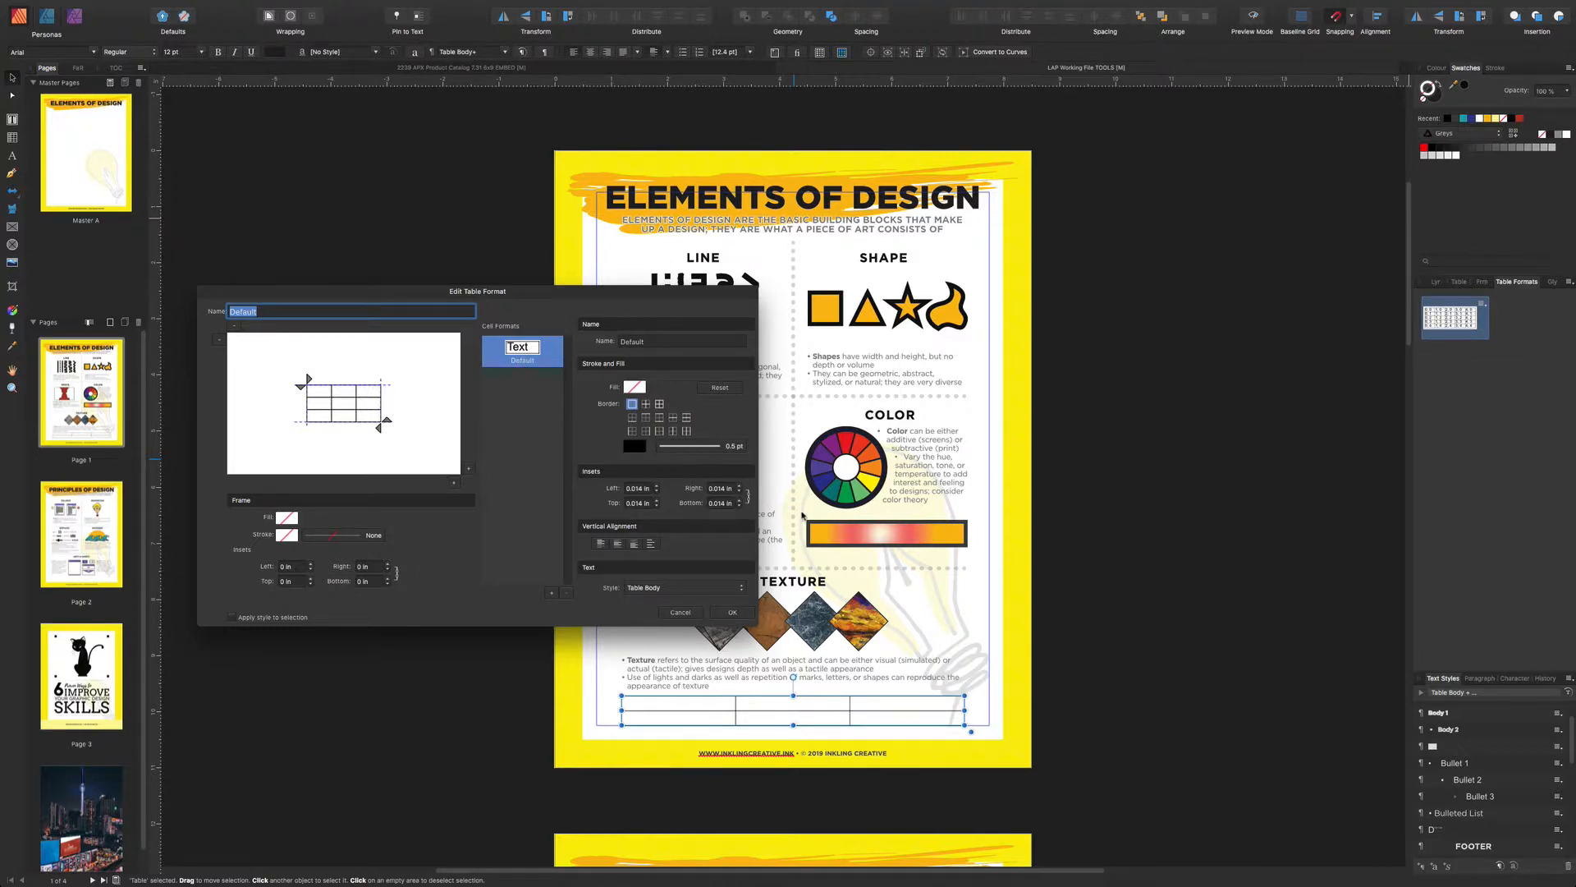
left_click(732, 611)
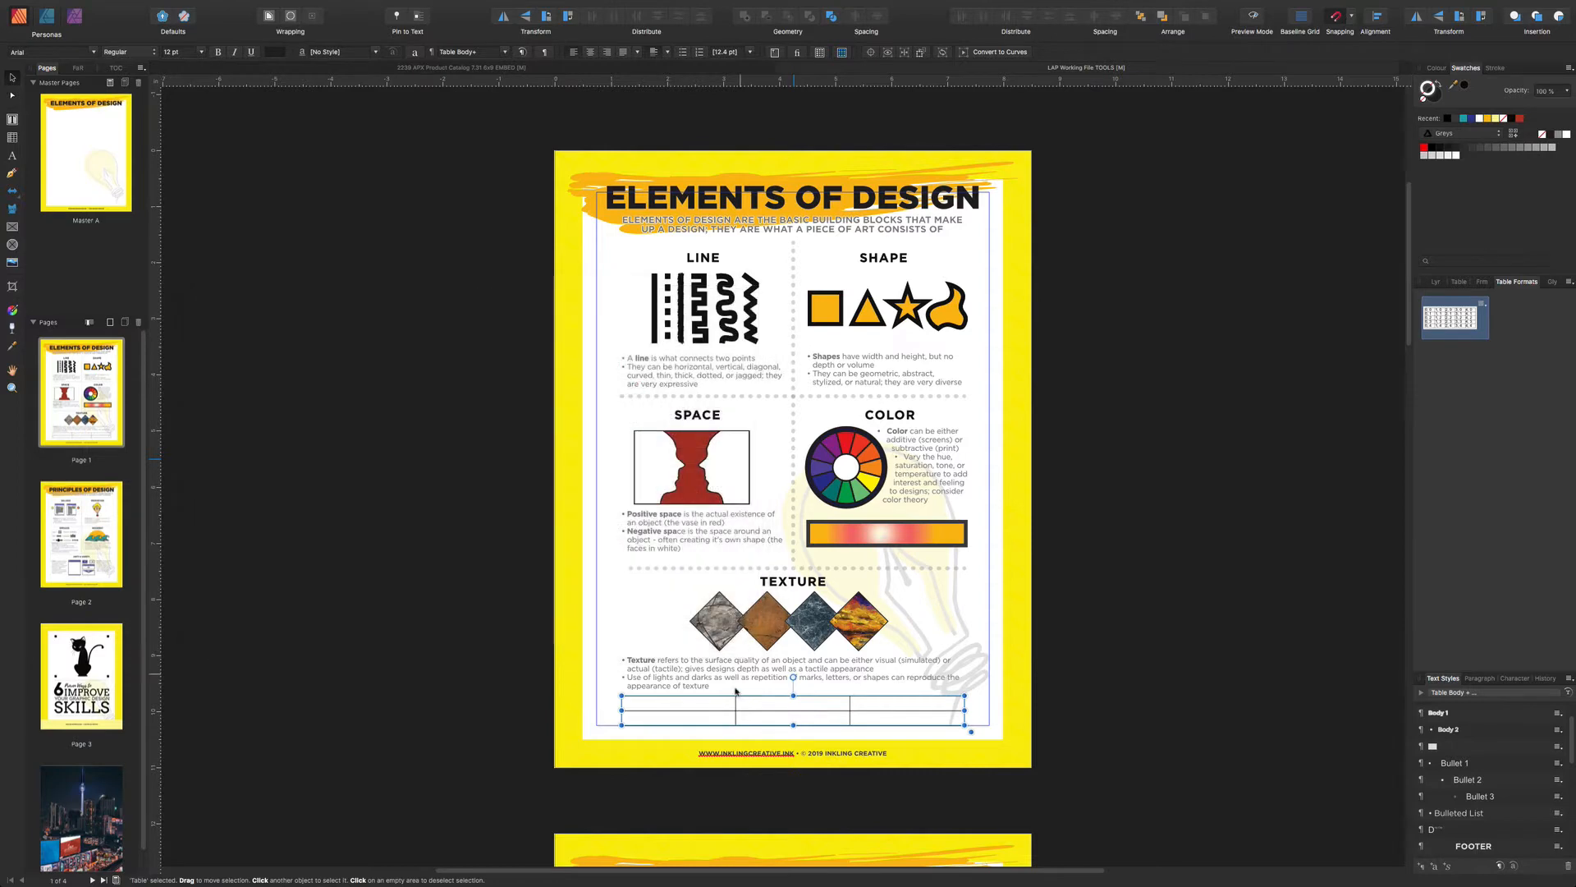
left_click(840, 65)
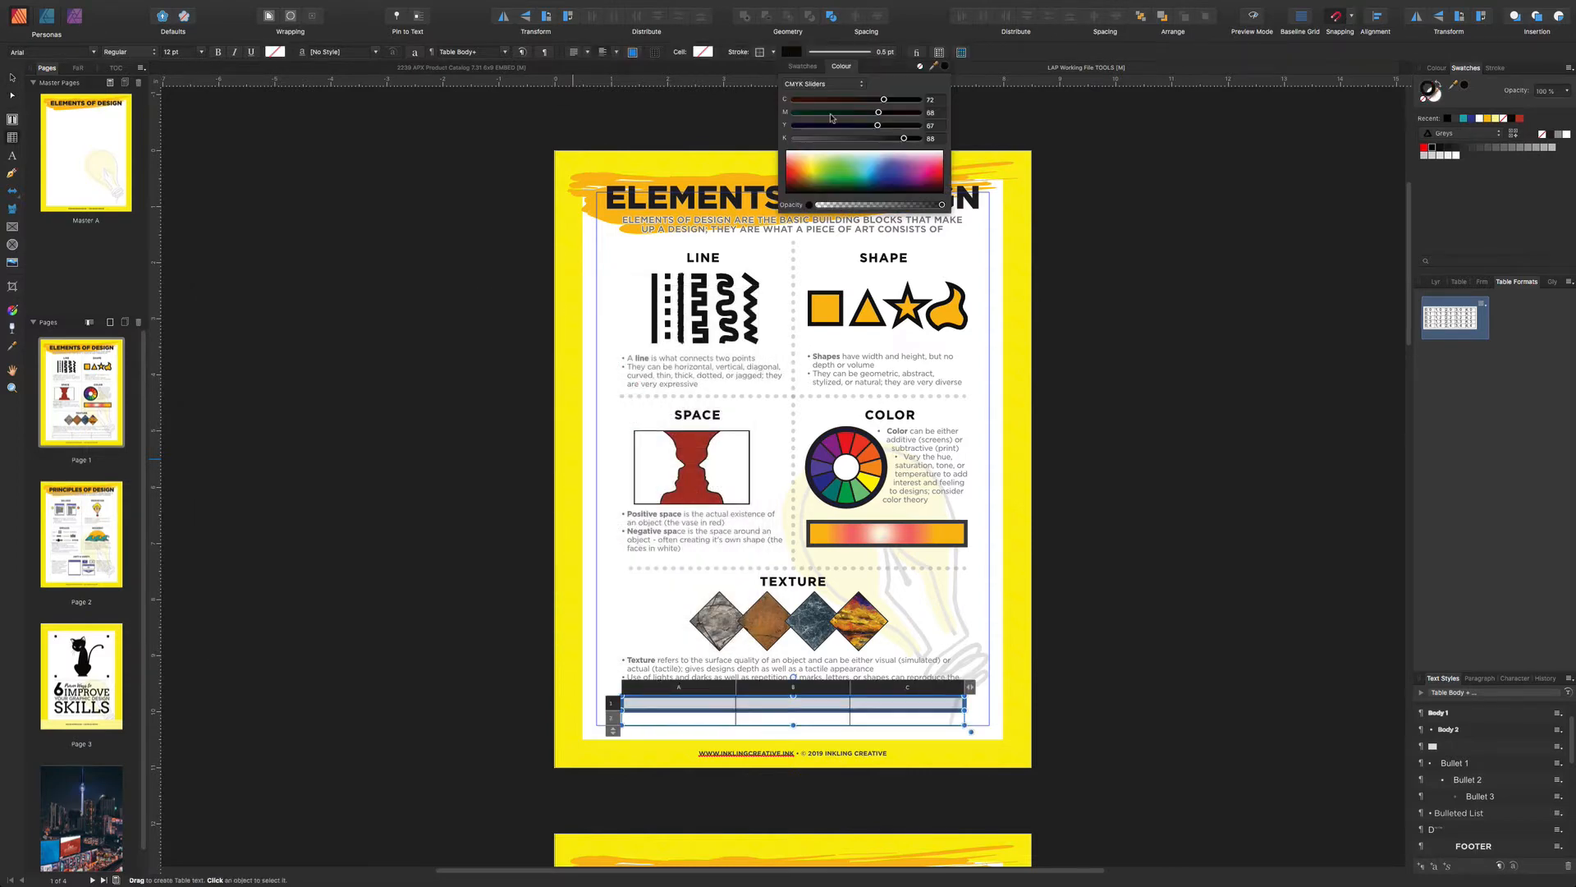